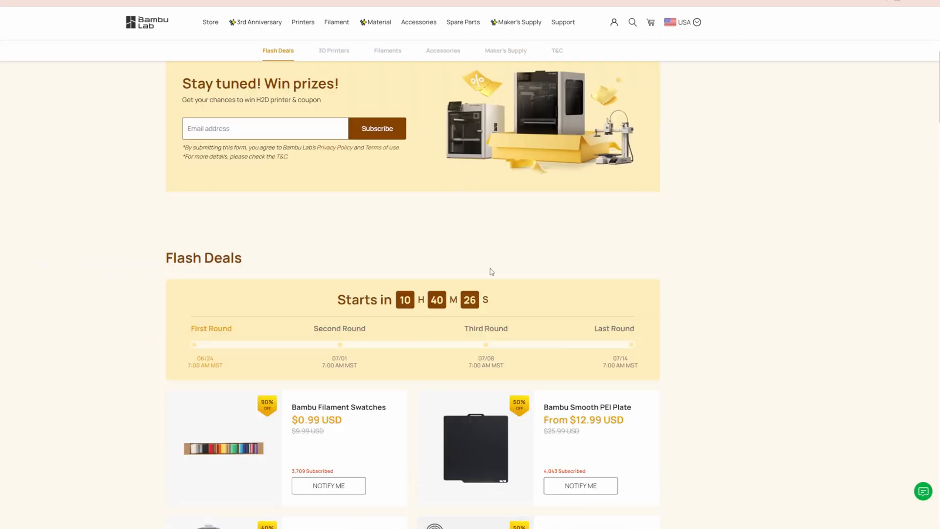
On the 3D Printers deals, switch the A1 offer to the printer-only A1 at $339
click(333, 50)
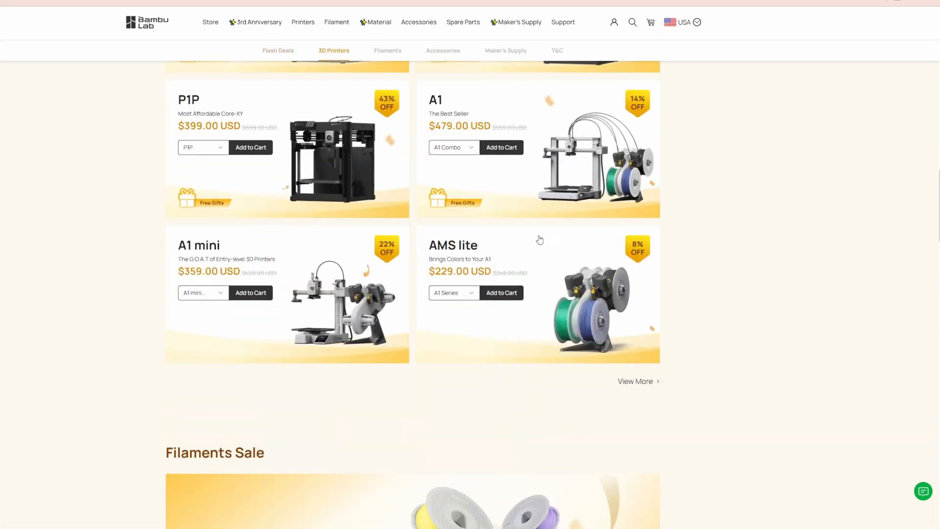
click(453, 147)
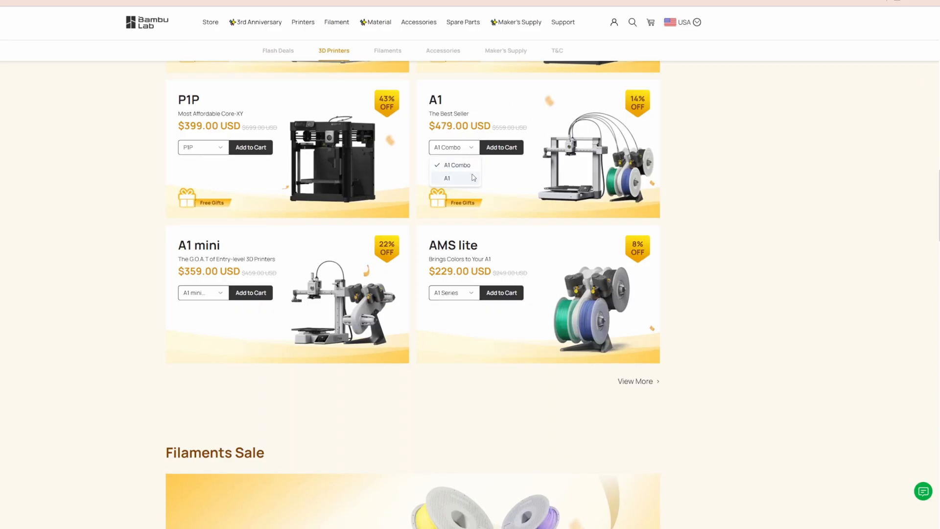
click(447, 178)
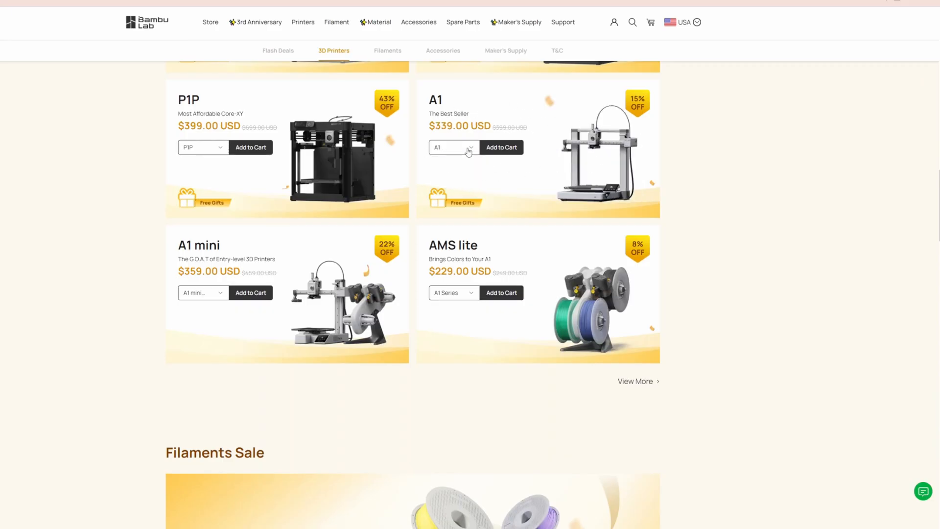
Switch the A1 mini offer to the standalone A1 mini at $219
click(203, 292)
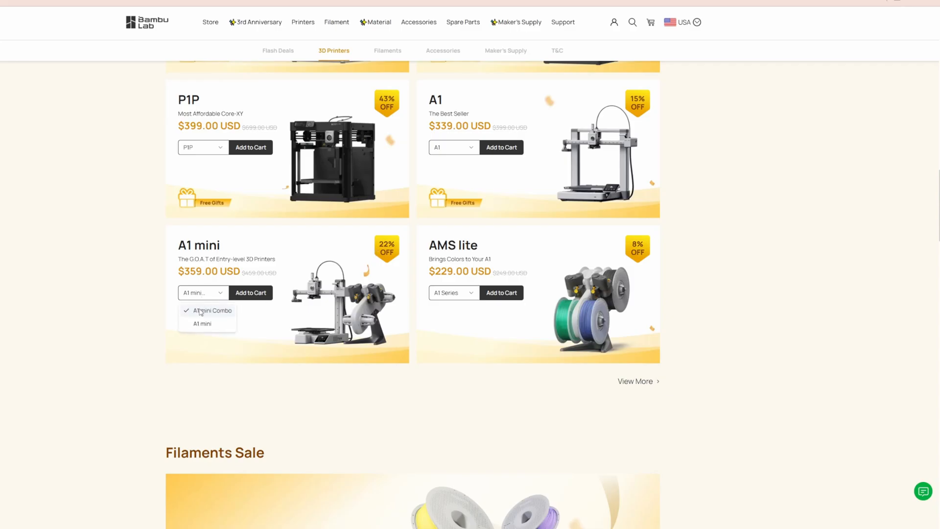
click(202, 323)
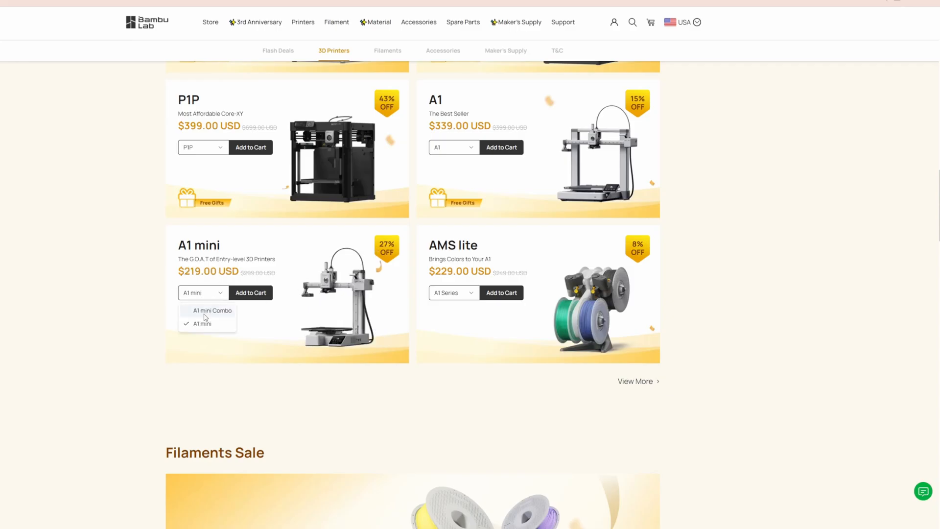
click(278, 50)
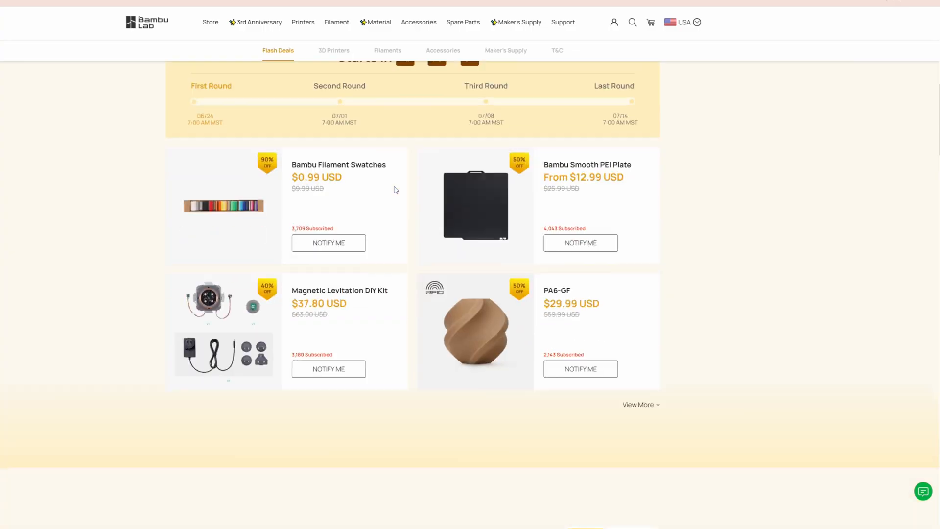
Pick the standard printer-only P1S at $499 and go to the P1S product page
click(333, 51)
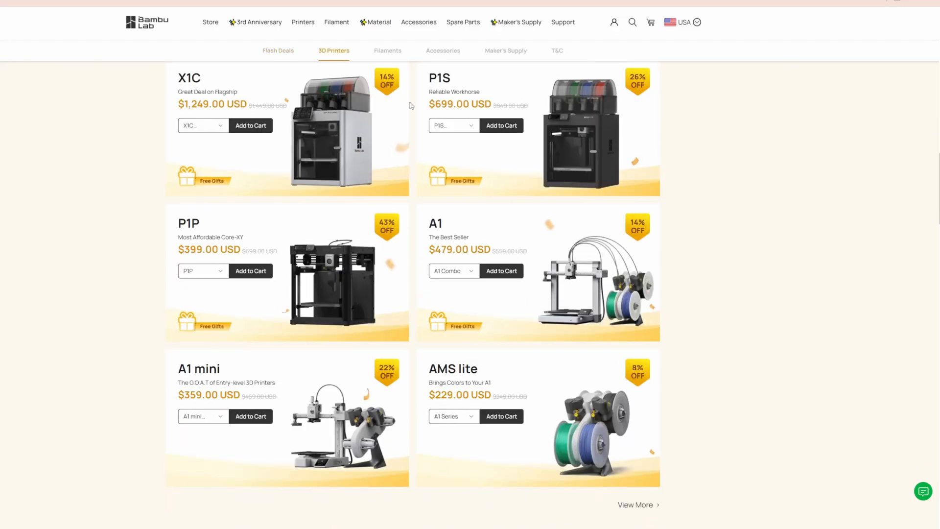
click(453, 125)
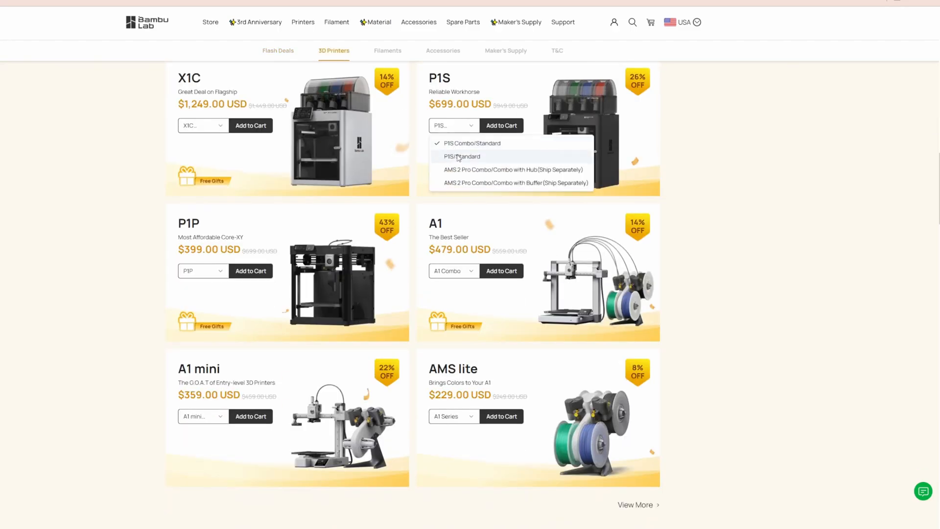
click(461, 156)
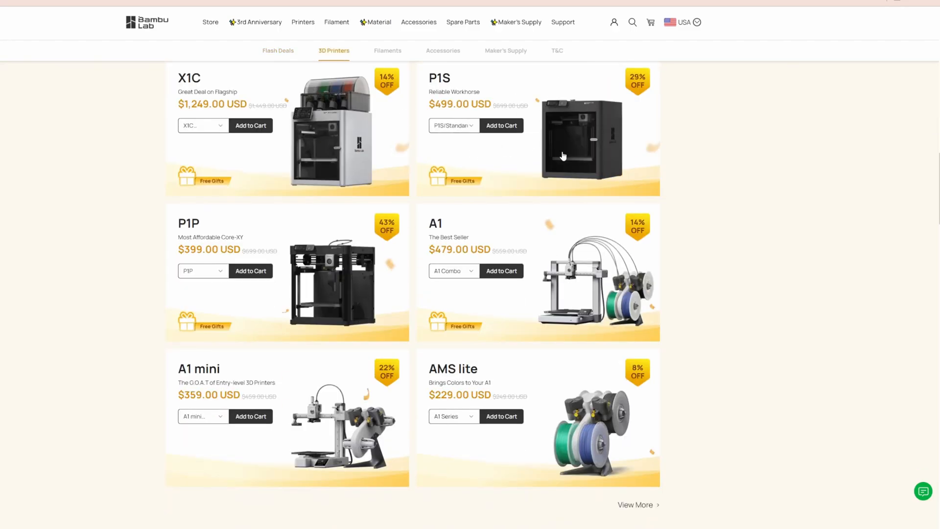
click(302, 21)
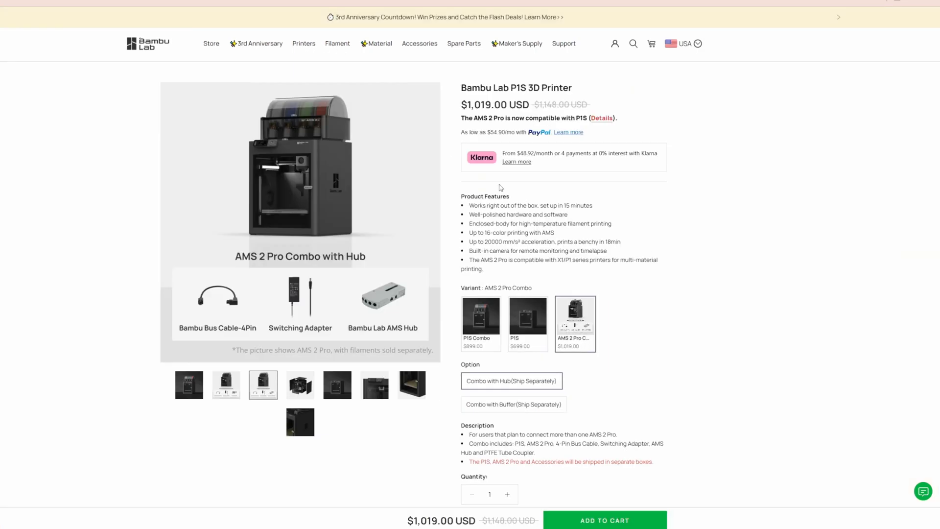
mouse_move(529, 321)
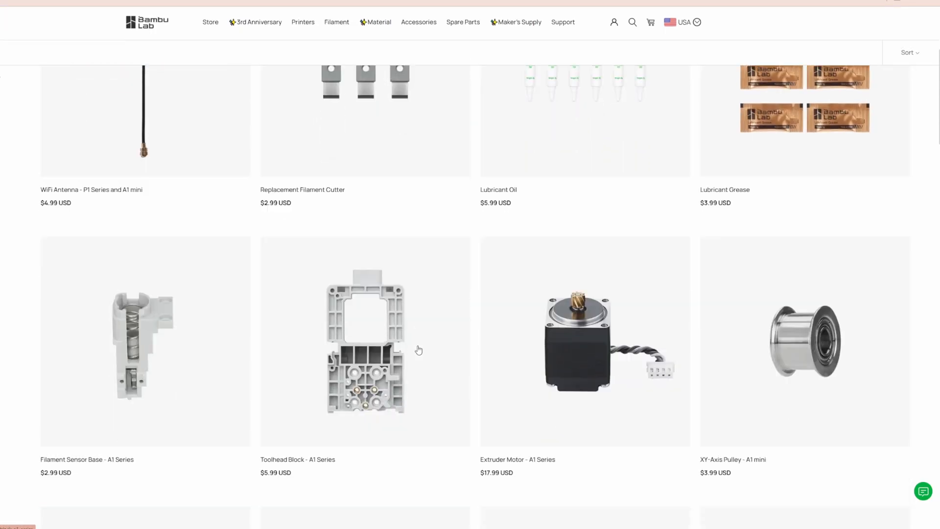
Scroll through the A1 Series parts listing before moving to Accessories
scroll(down, 3)
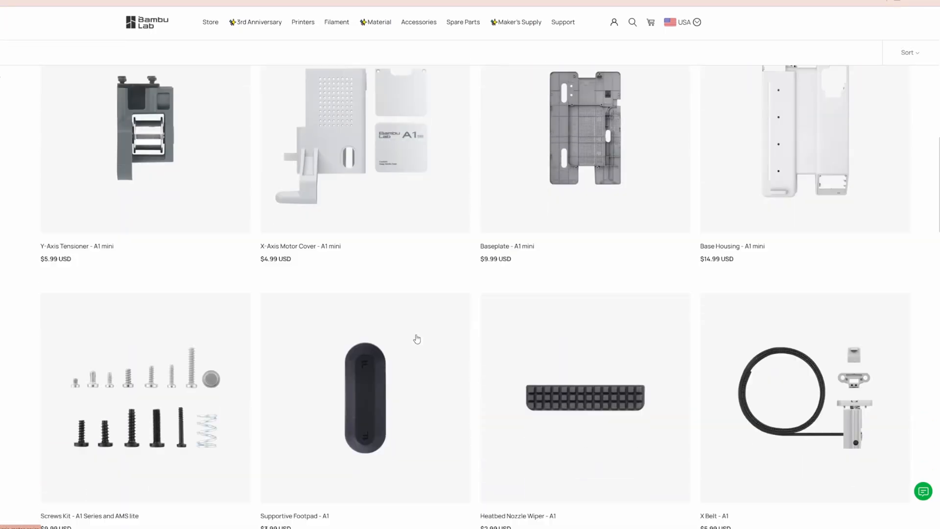
scroll(down, 3)
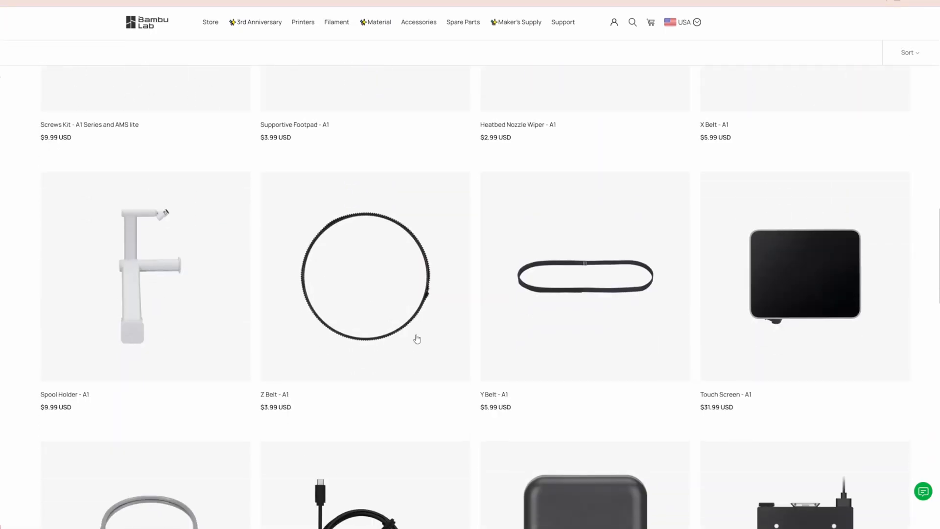
scroll(down, 3)
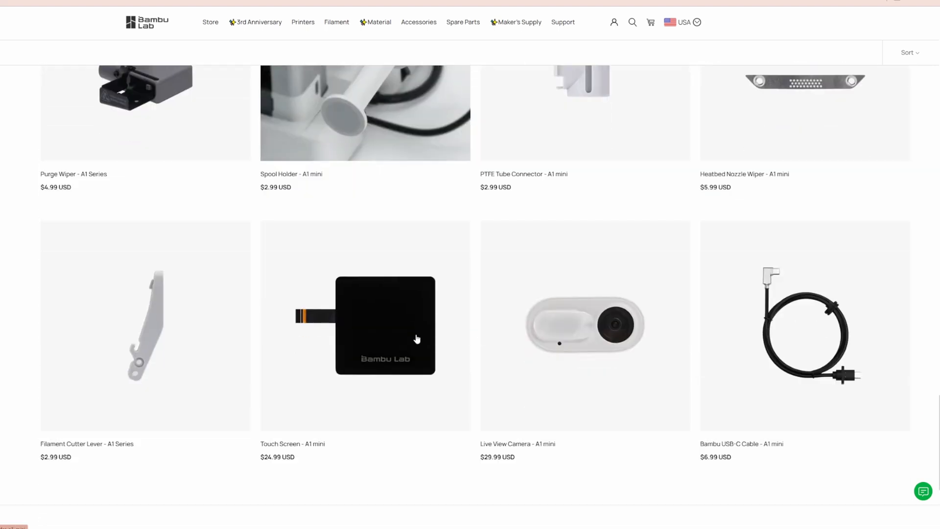
scroll(down, 3)
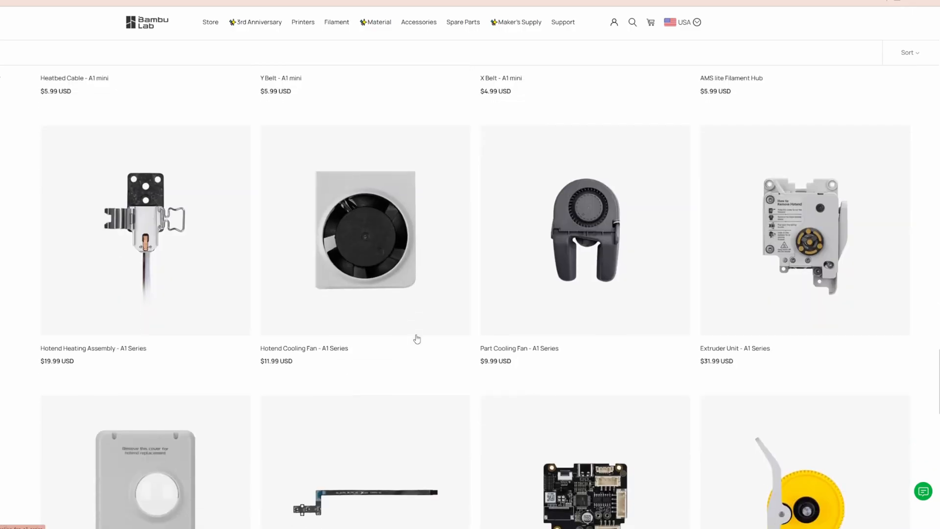
scroll(down, 3)
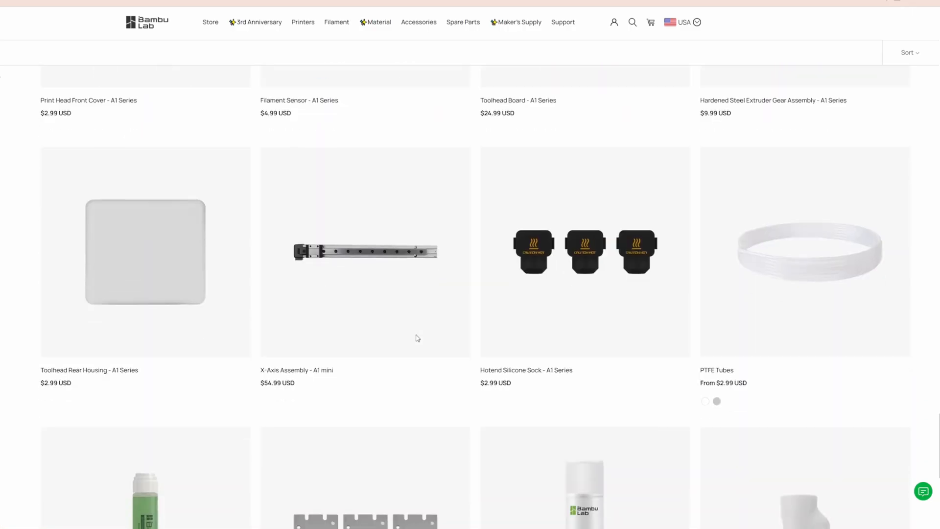
scroll(down, 3)
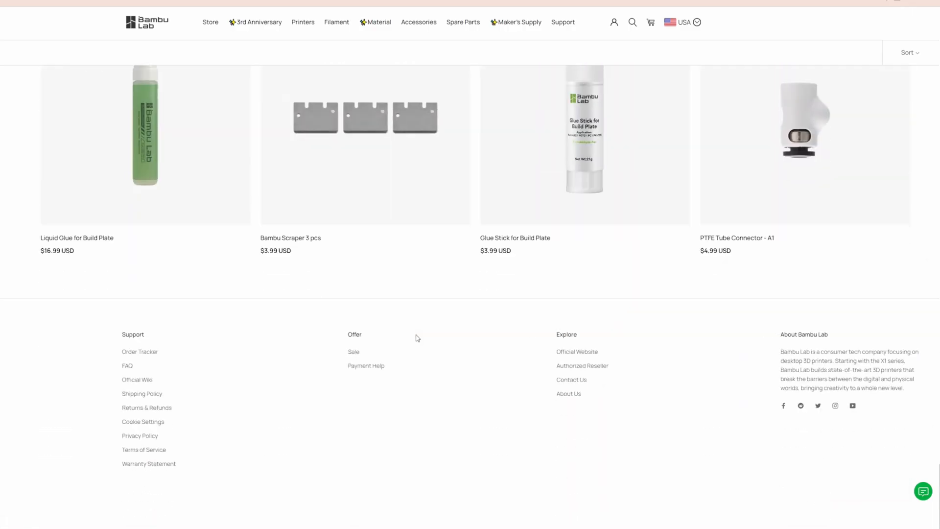
scroll(up, 3)
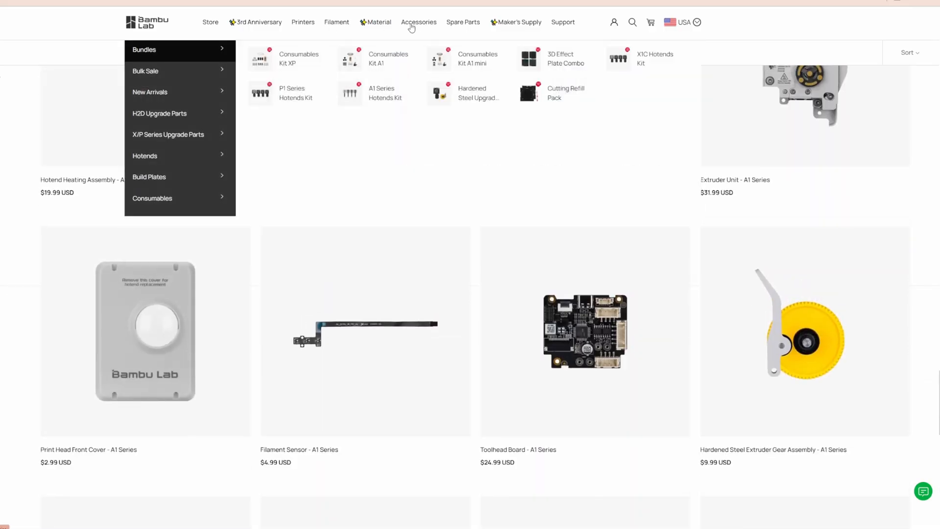
mouse_move(181, 137)
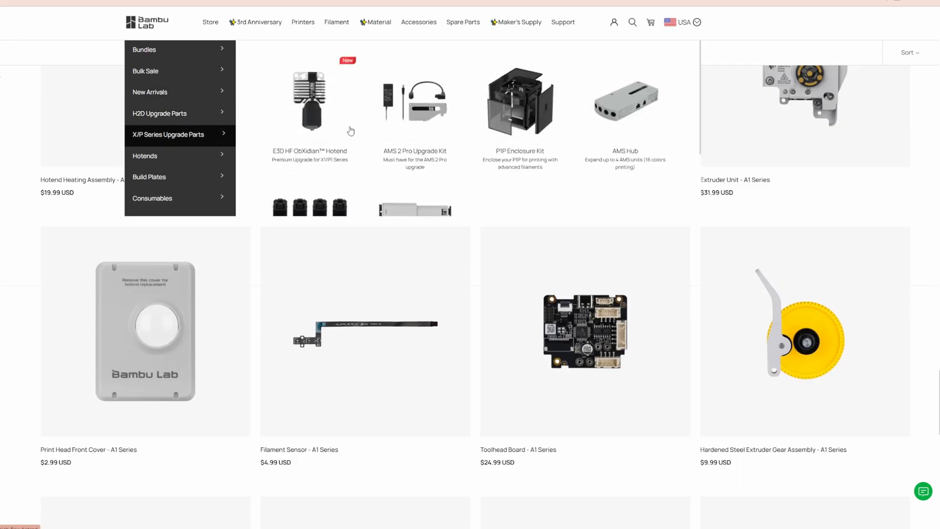
mouse_move(192, 158)
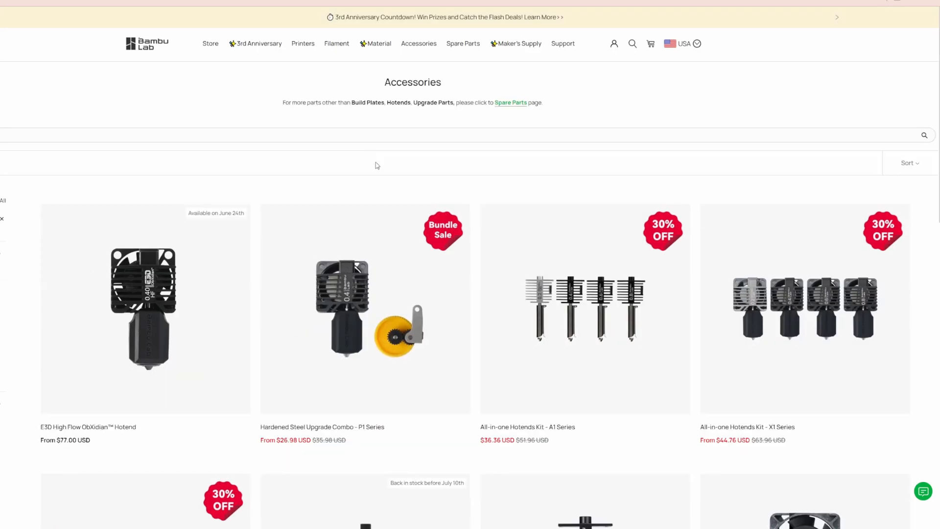
Scroll down the Accessories list past the hotend kits
scroll(down, 3)
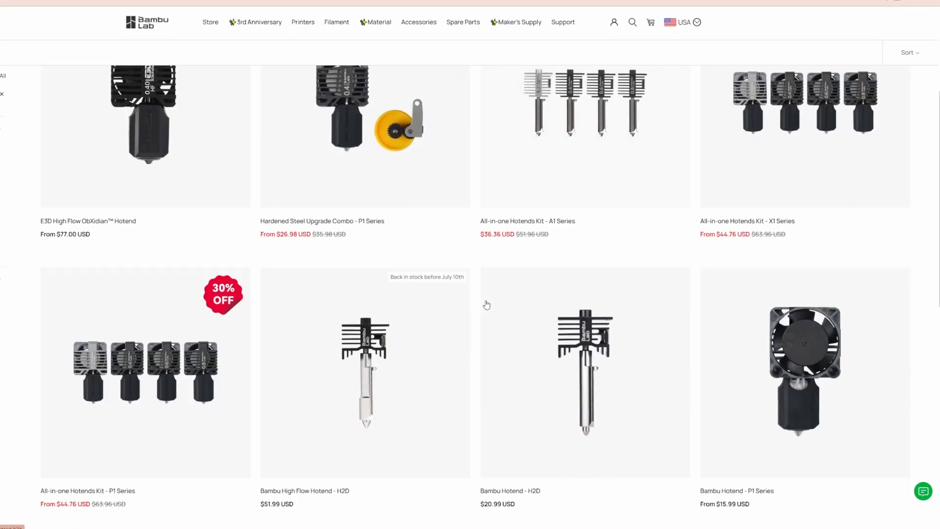
scroll(down, 3)
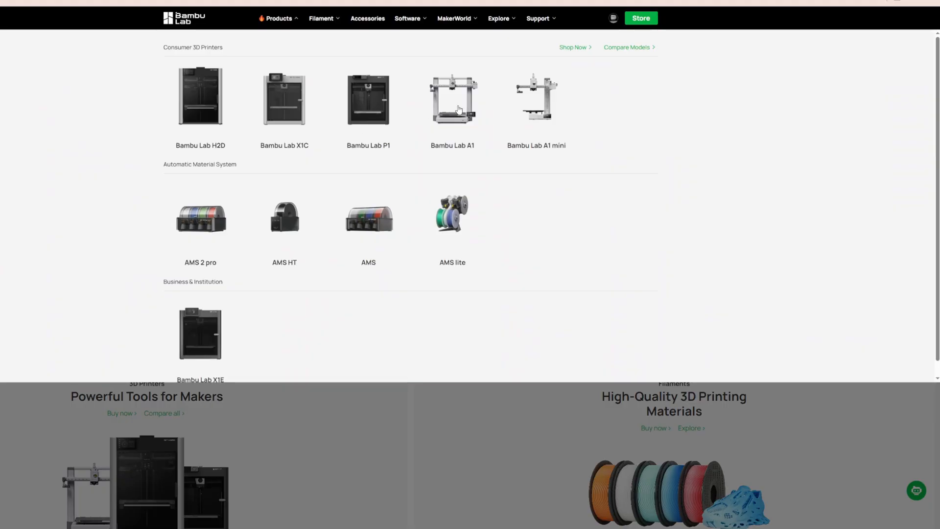
Go to the Bambu Lab A1 purchase page and choose the A1 Combo variant at $549
click(452, 100)
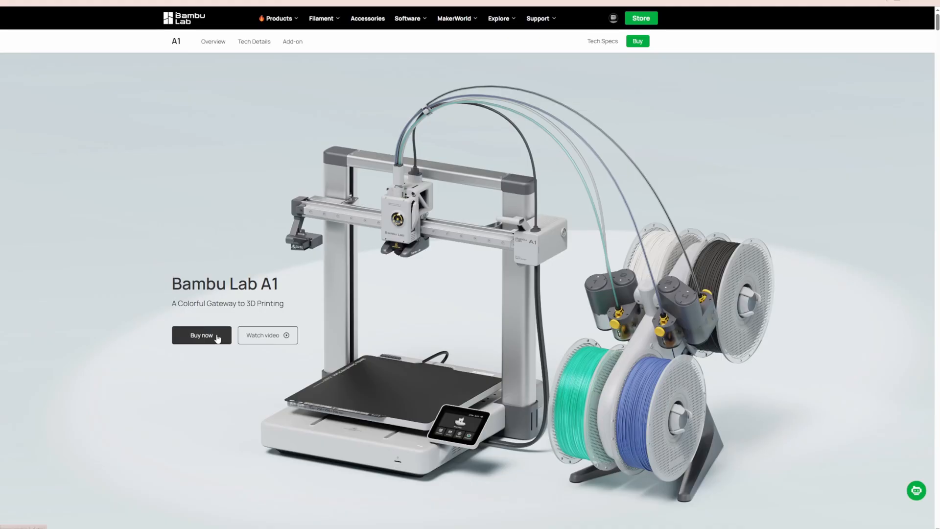
click(201, 335)
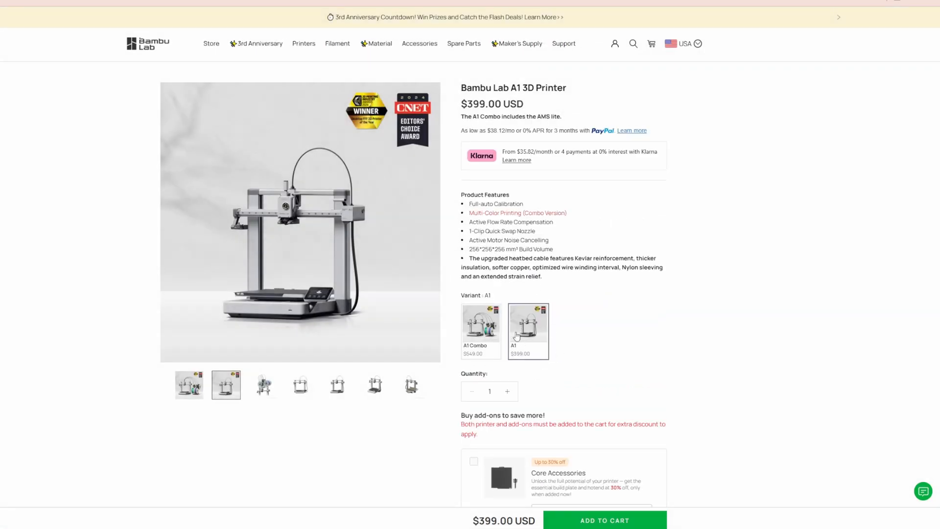
click(480, 327)
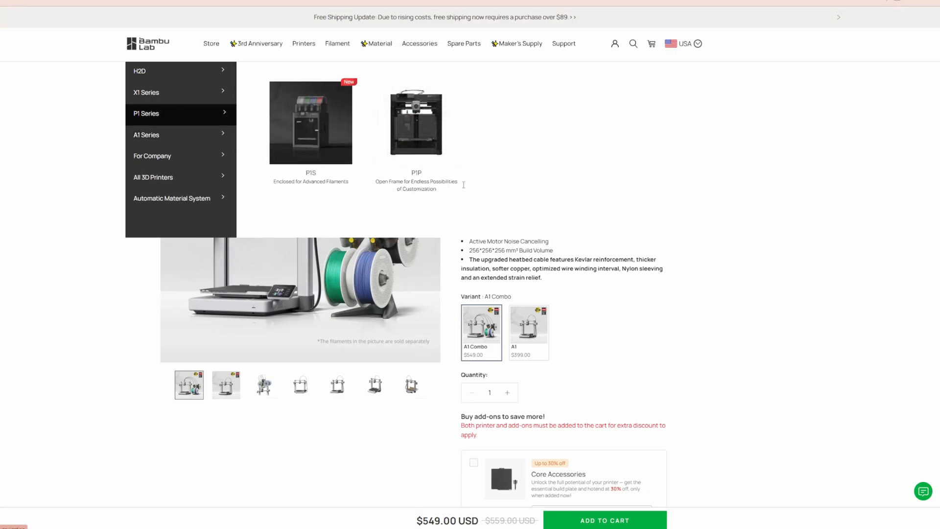
Bring up the Bambu Lab P1S product page at $699 to compare with the A1
click(311, 121)
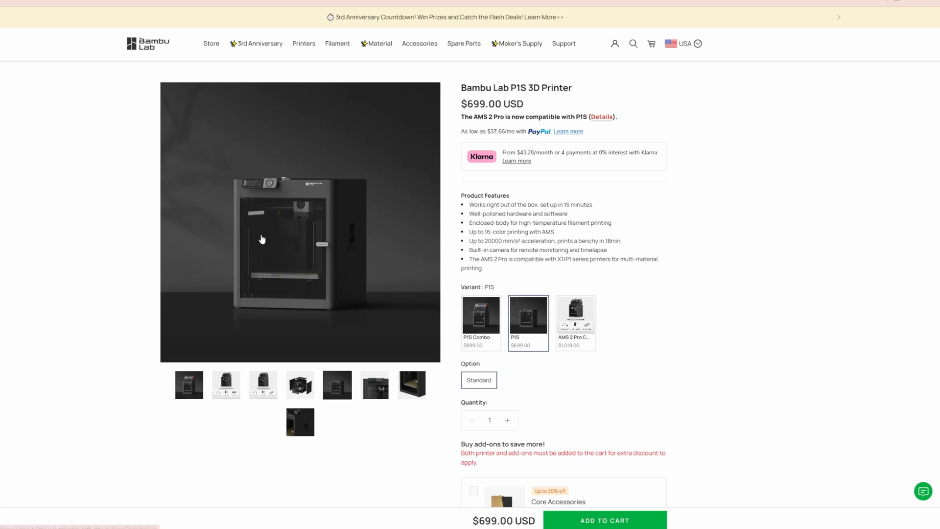
click(480, 314)
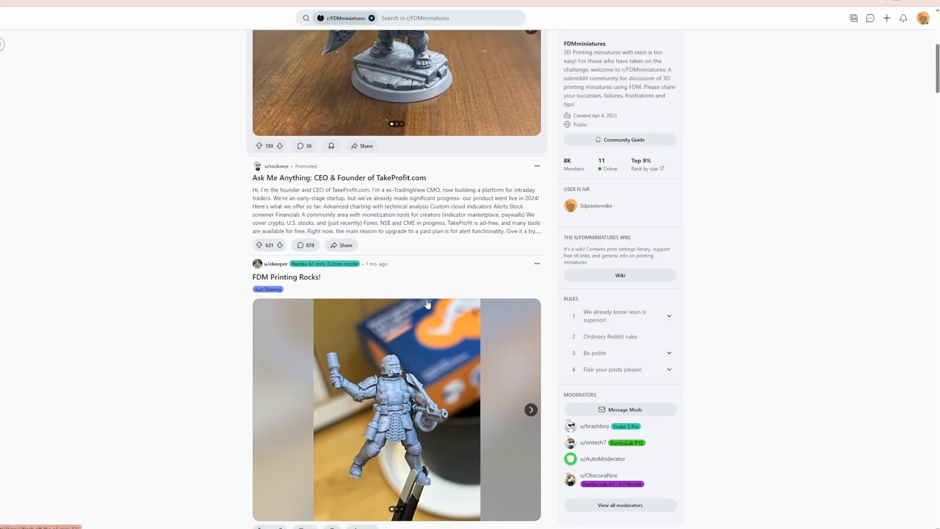
Scroll further down the r/FDMminiatures feed of miniature print posts
scroll(down, 3)
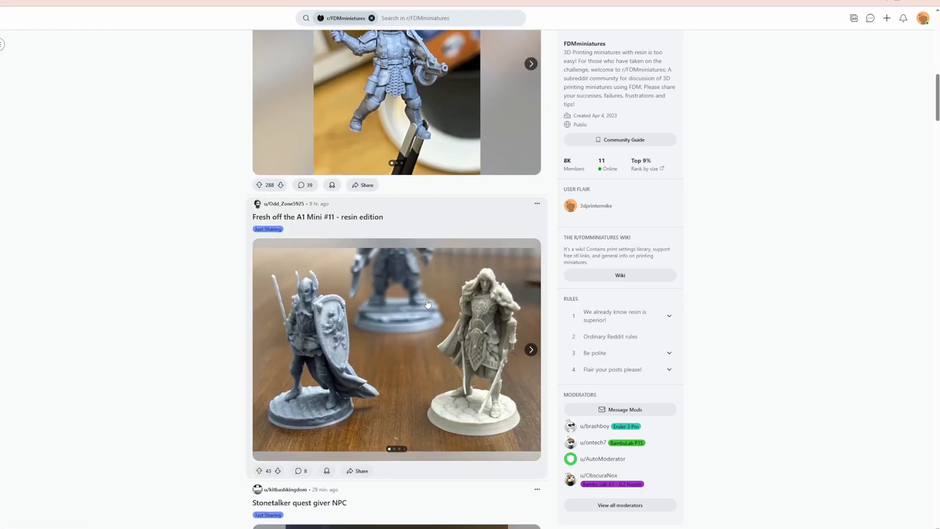
scroll(down, 3)
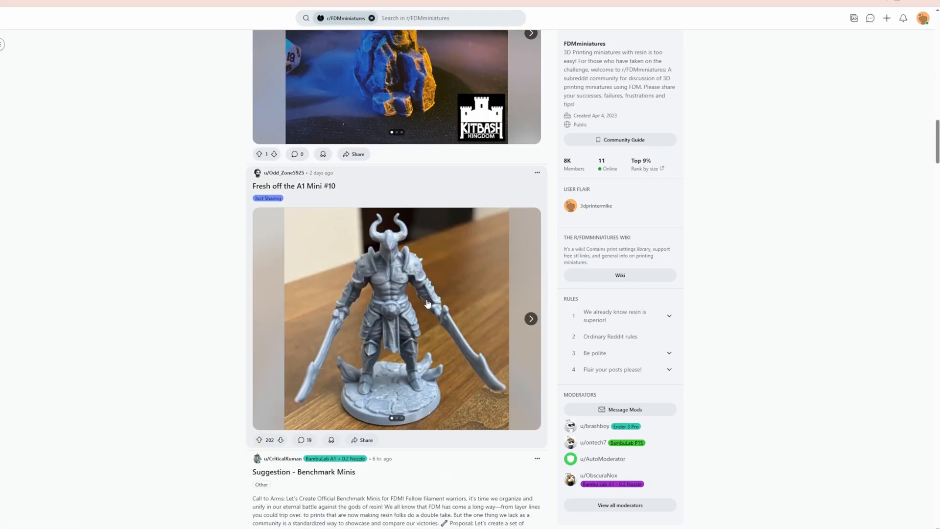
scroll(down, 3)
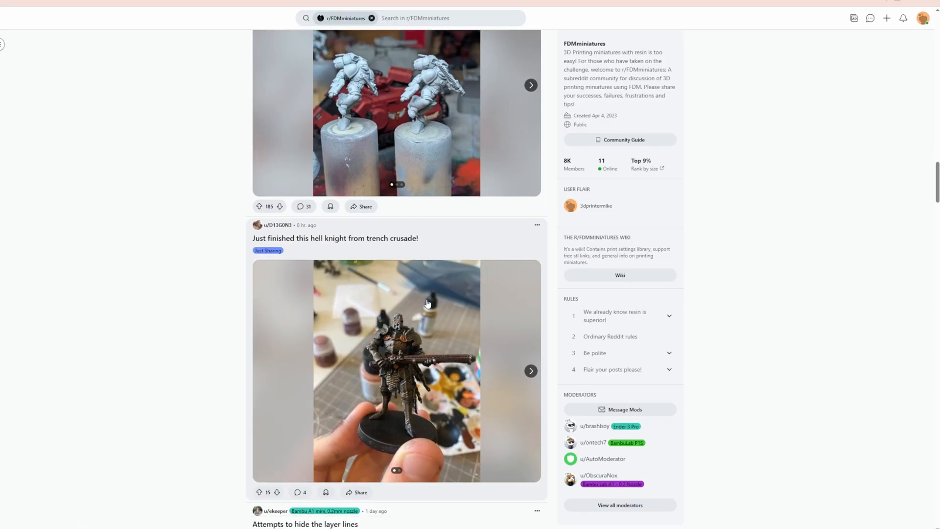
scroll(down, 3)
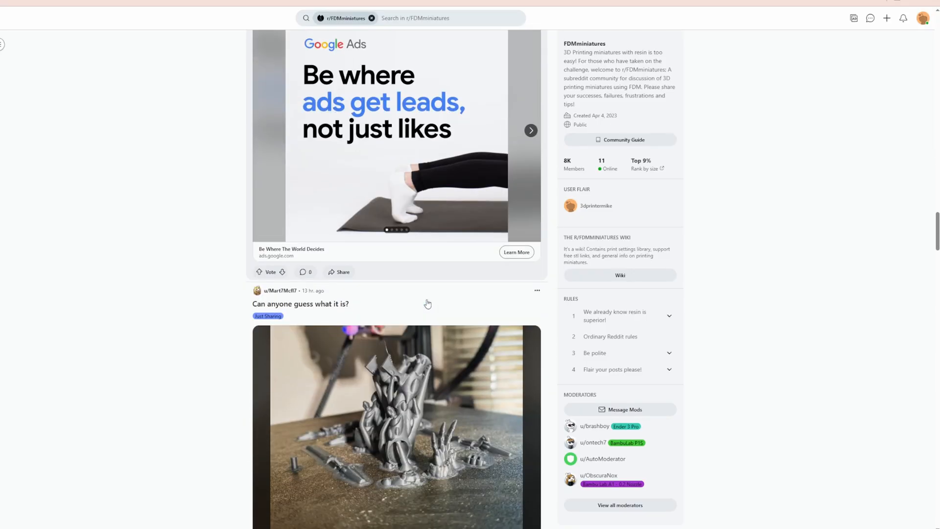
scroll(down, 3)
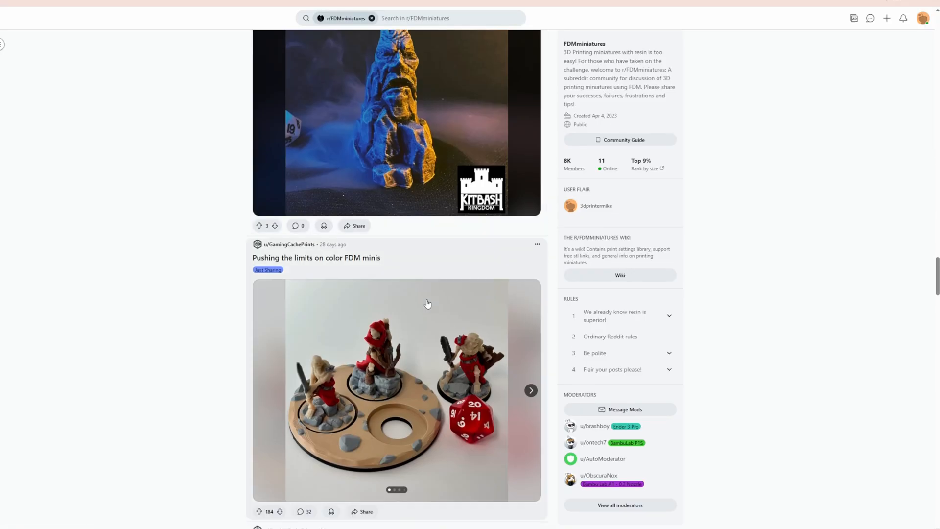
scroll(down, 3)
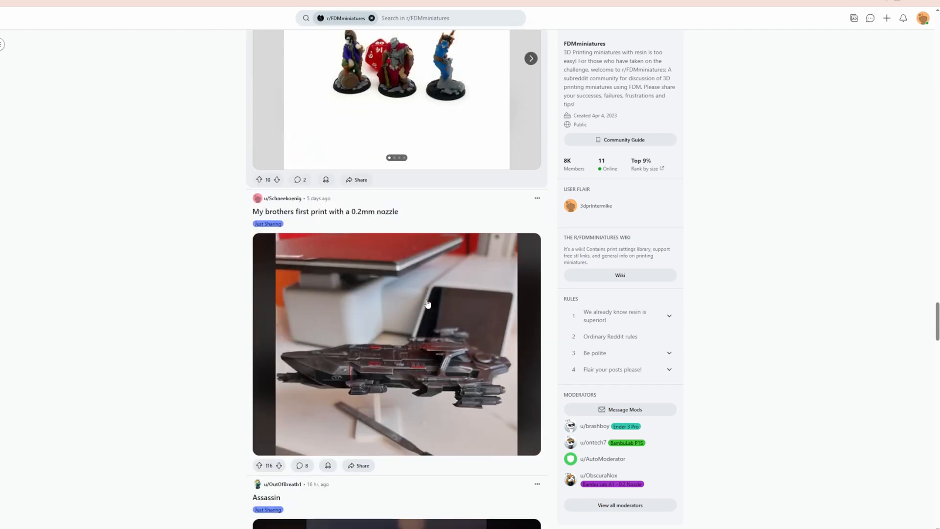
scroll(down, 3)
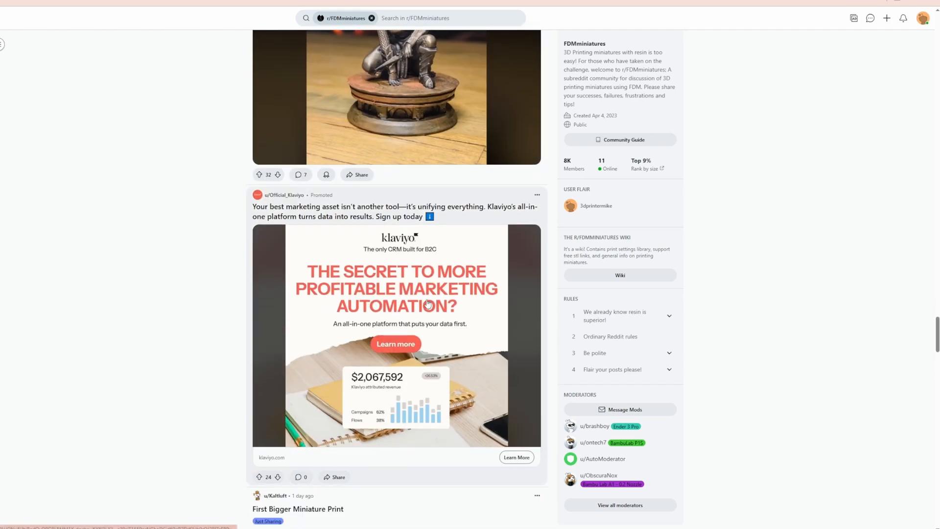
scroll(down, 3)
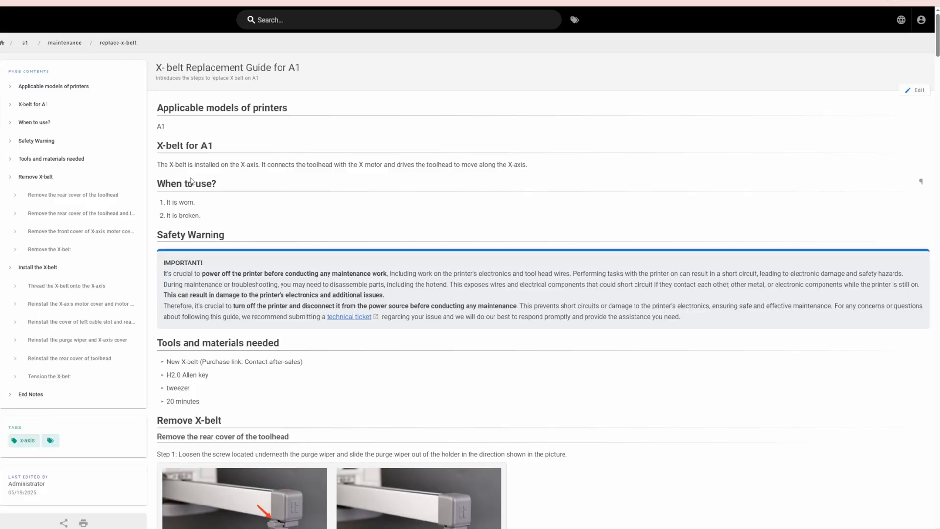
Scroll down the main A1 wiki page to the Introduction to the A1 guide links
scroll(down, 3)
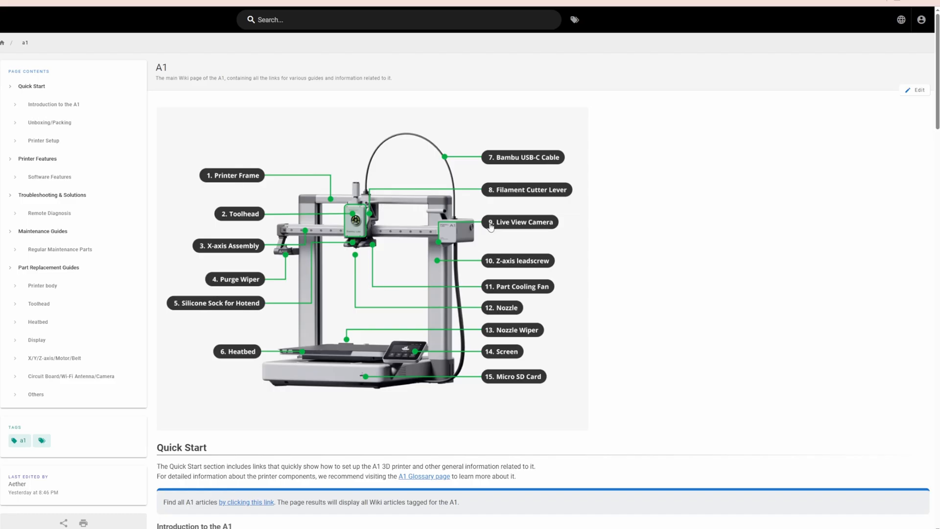
scroll(down, 3)
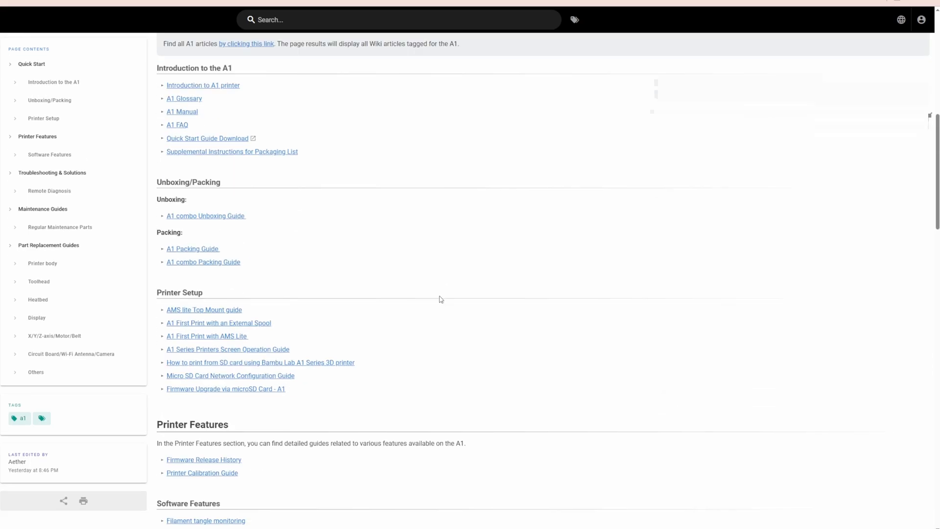